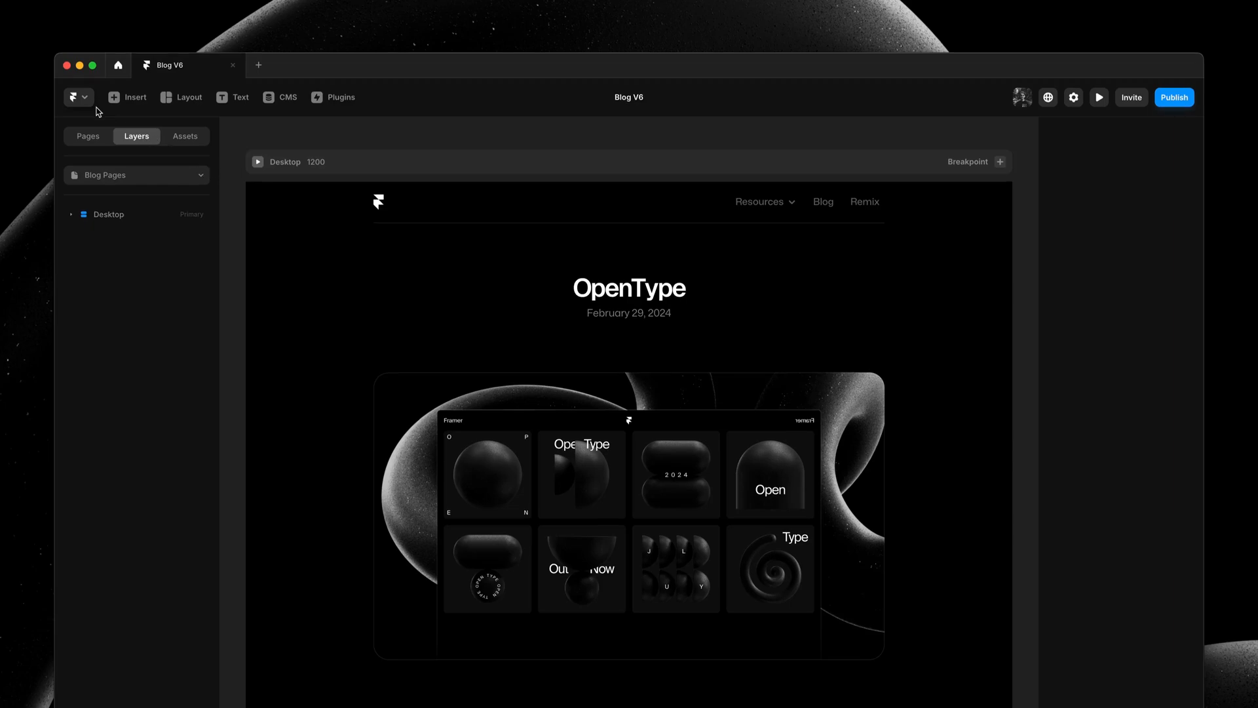
# Step: Open Framer's main logo menu with its command search field
pyautogui.click(78, 97)
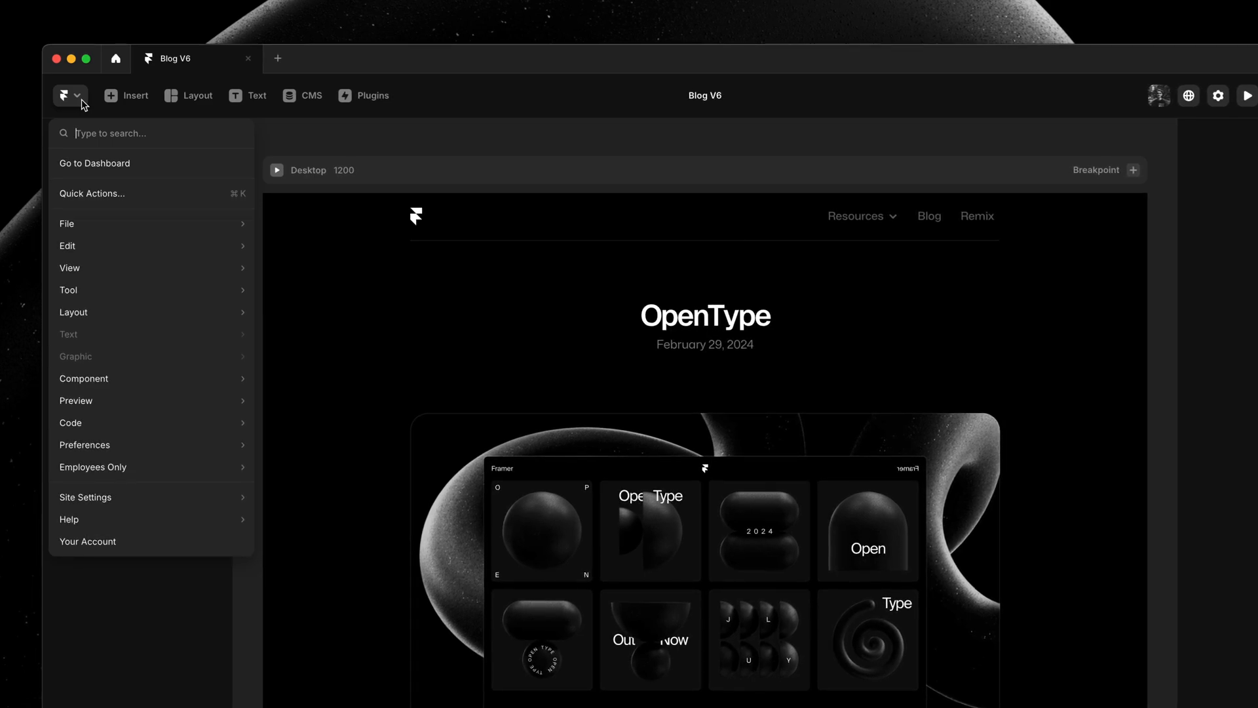
# Step: Search the menu for 'too' then 'new', narrowing to New, New Page and New Page Folder
pyautogui.write('t')
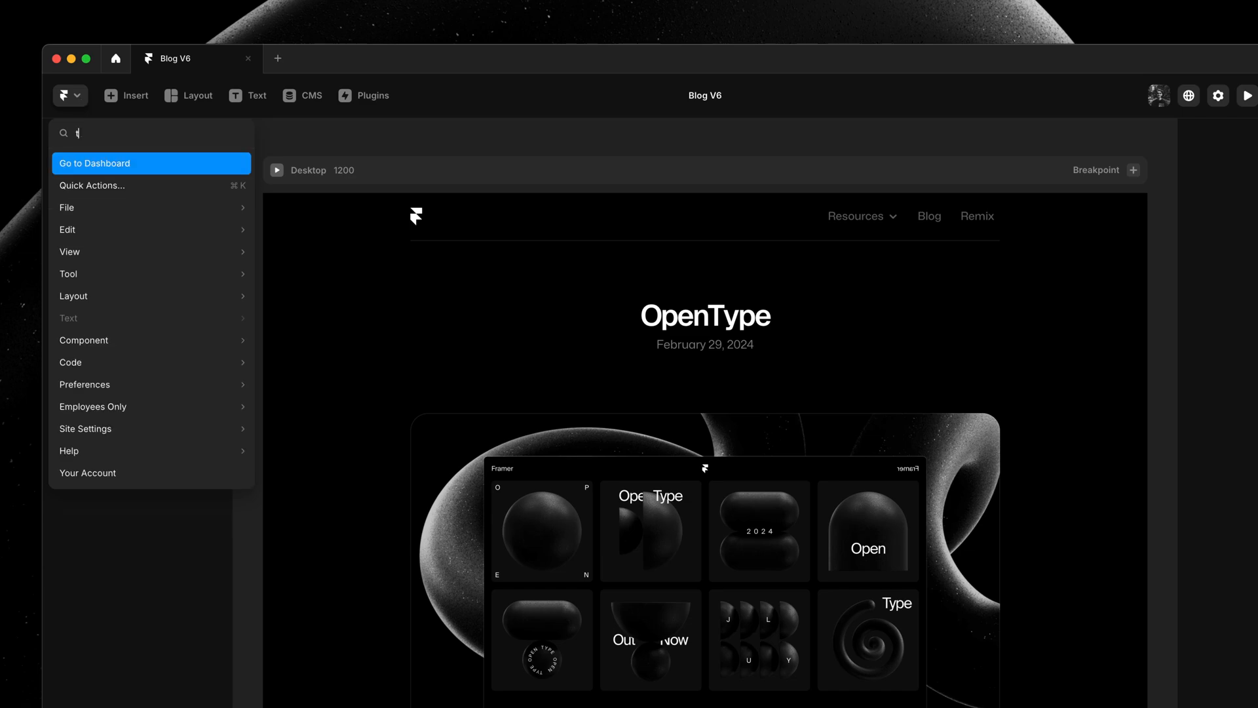
pyautogui.write('oo')
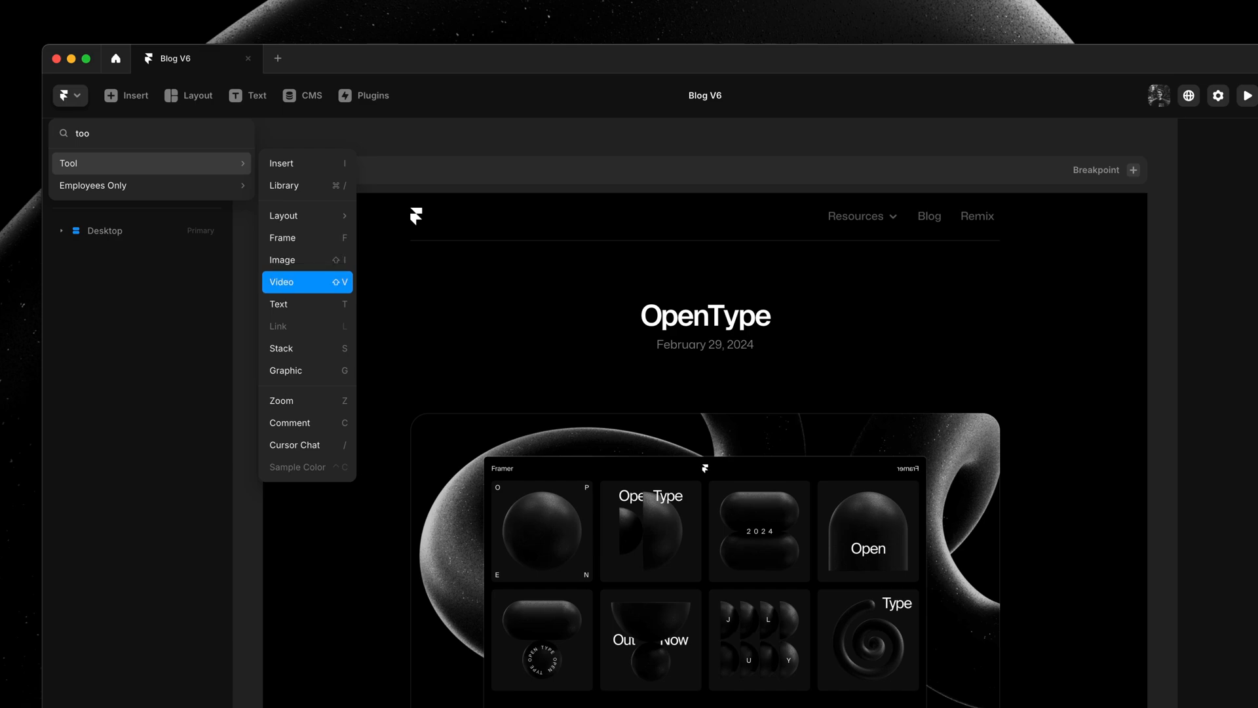
pyautogui.moveTo(307, 163)
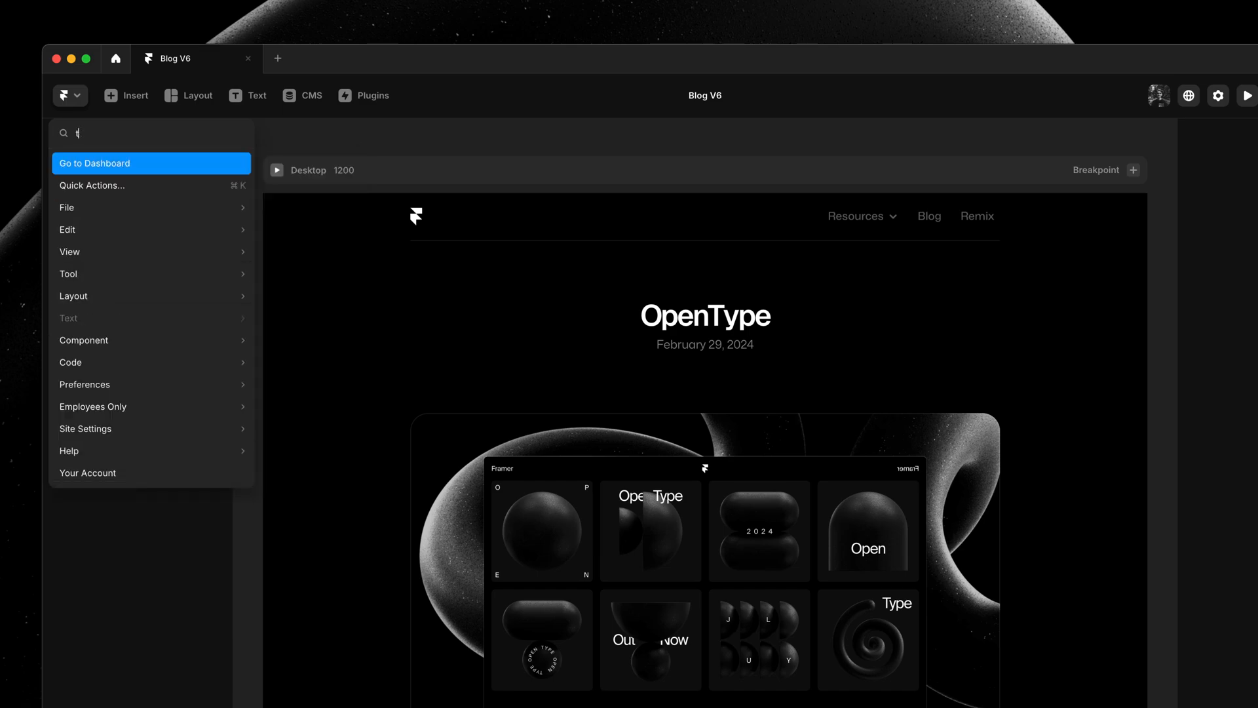
pyautogui.write('new')
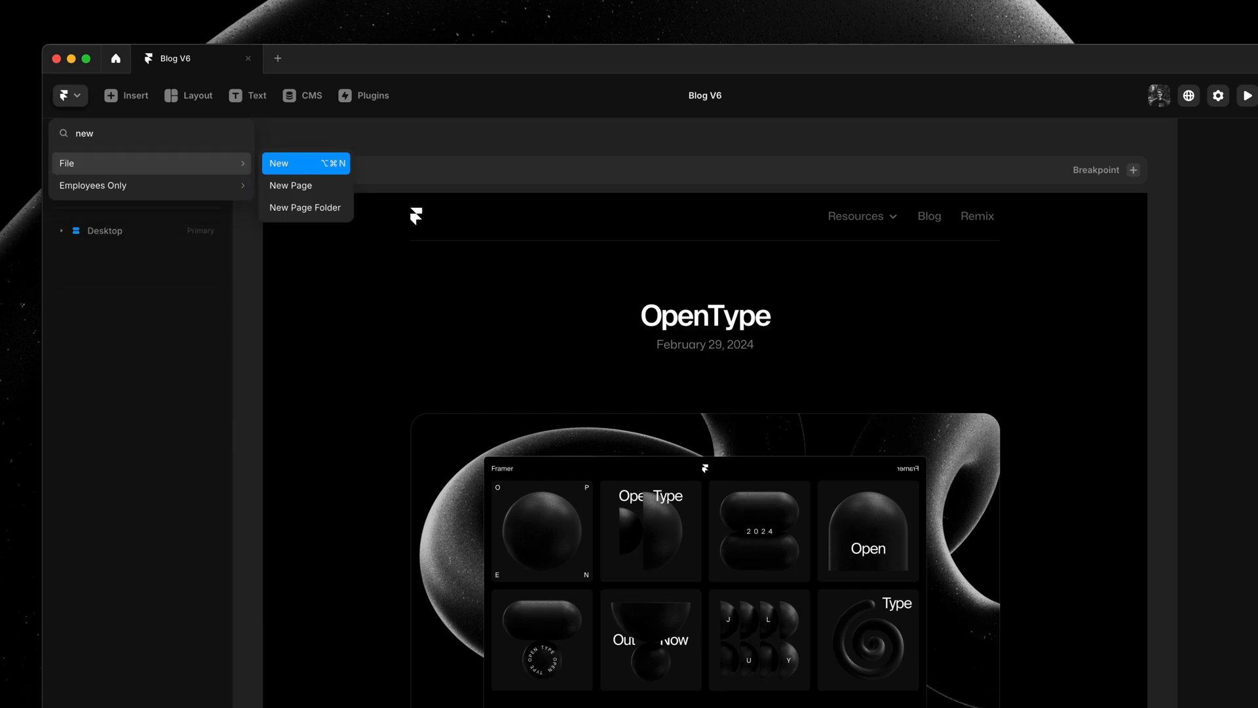
pyautogui.moveTo(306, 185)
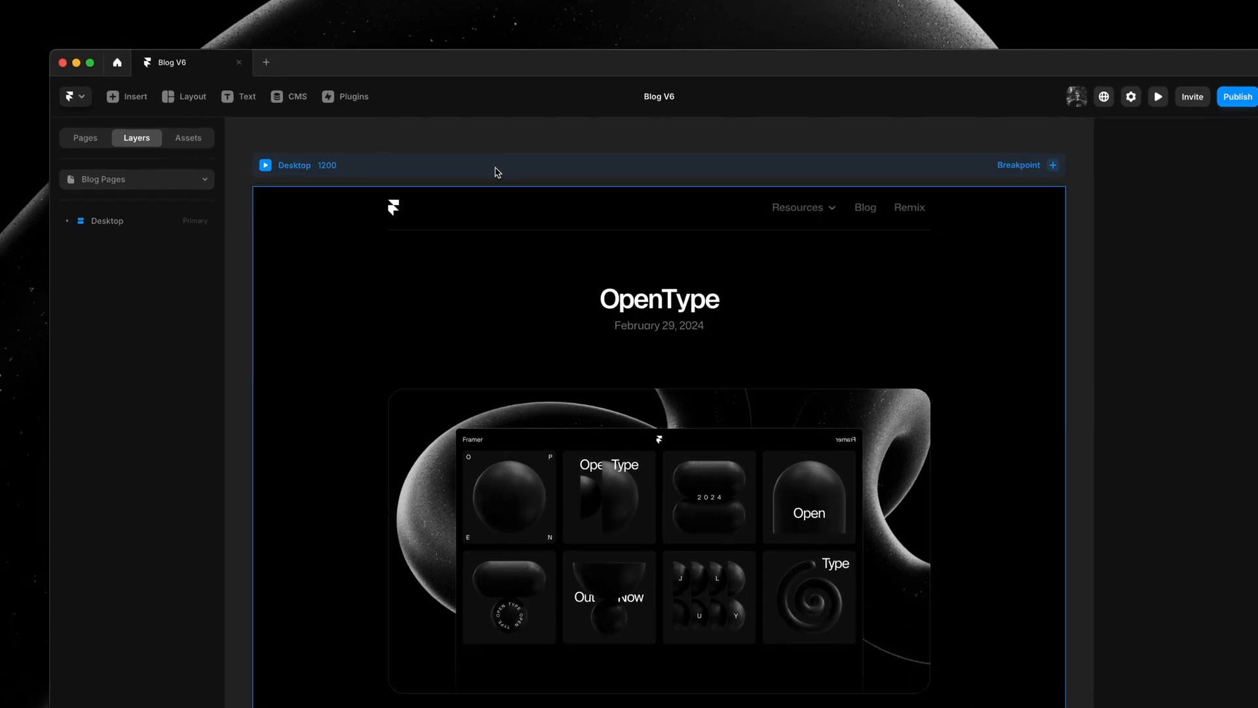
pyautogui.rightClick(495, 168)
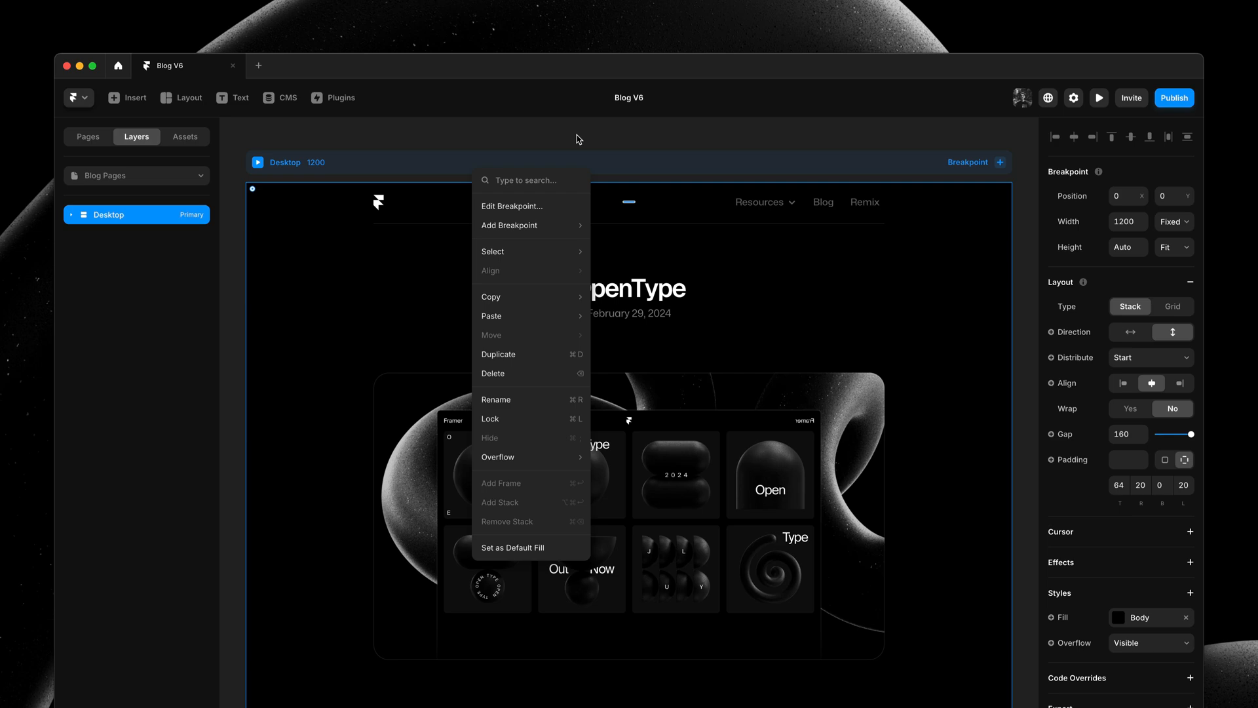
pyautogui.write('co')
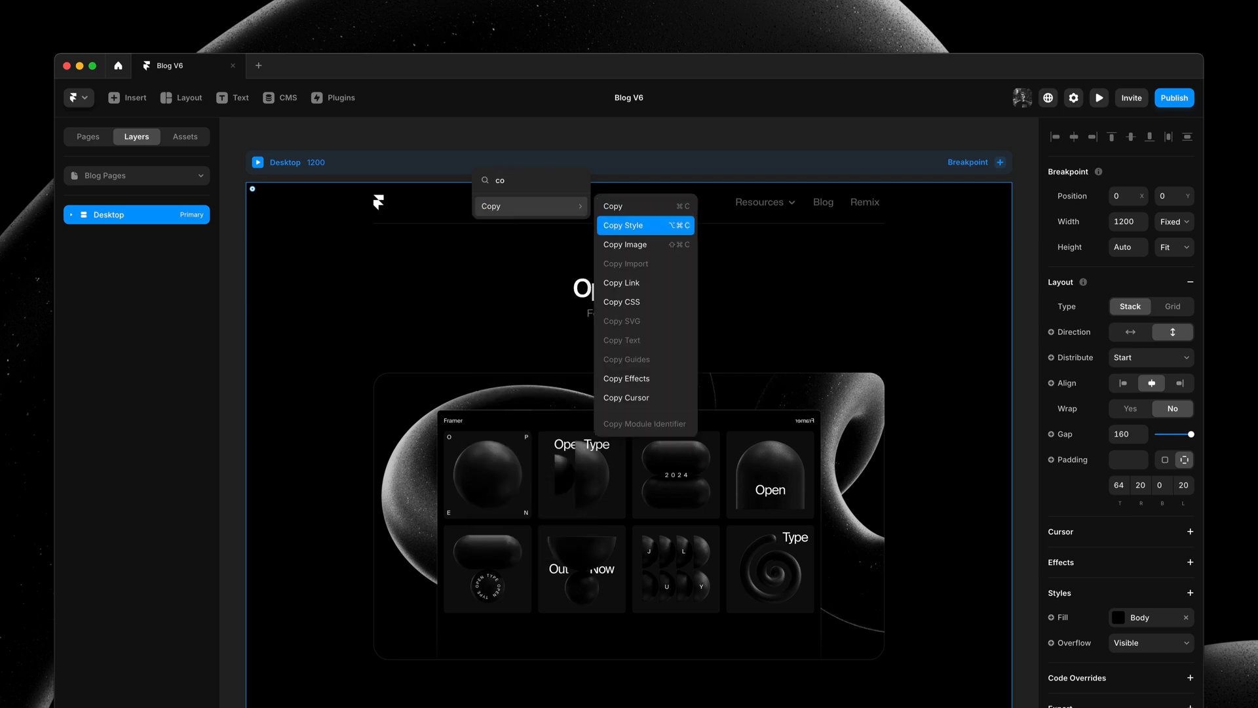
pyautogui.moveTo(612, 206)
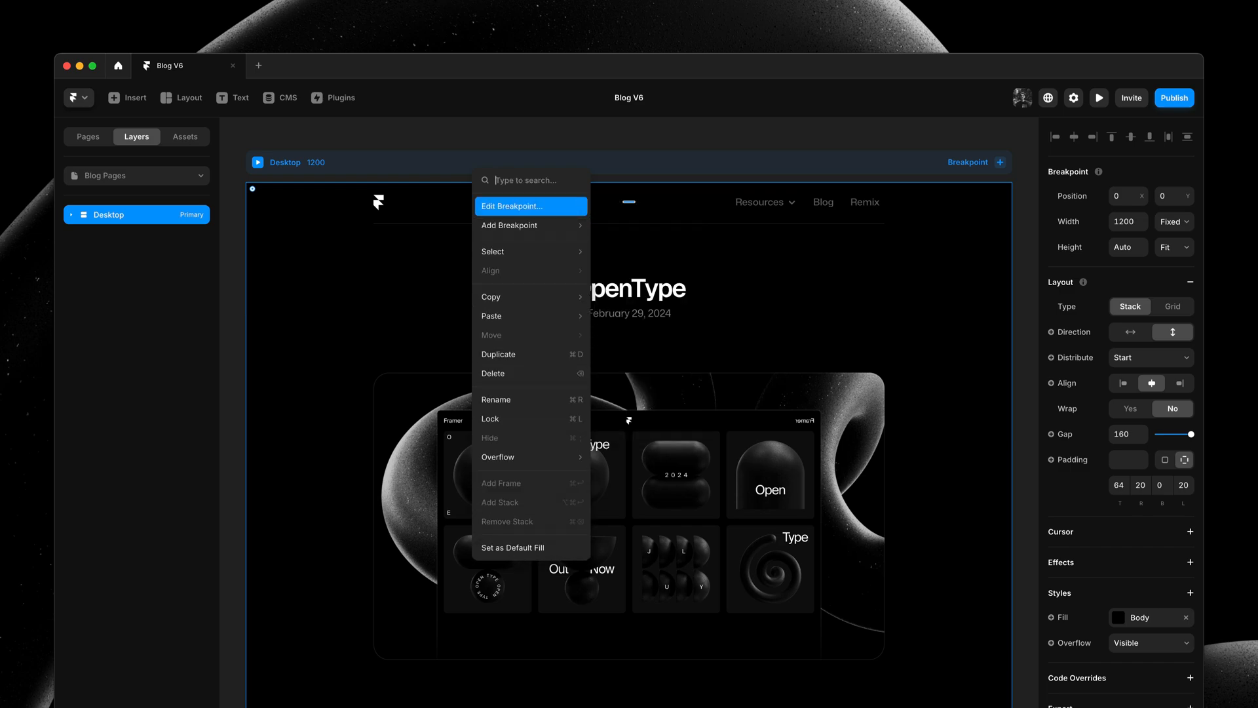
pyautogui.write('ov')
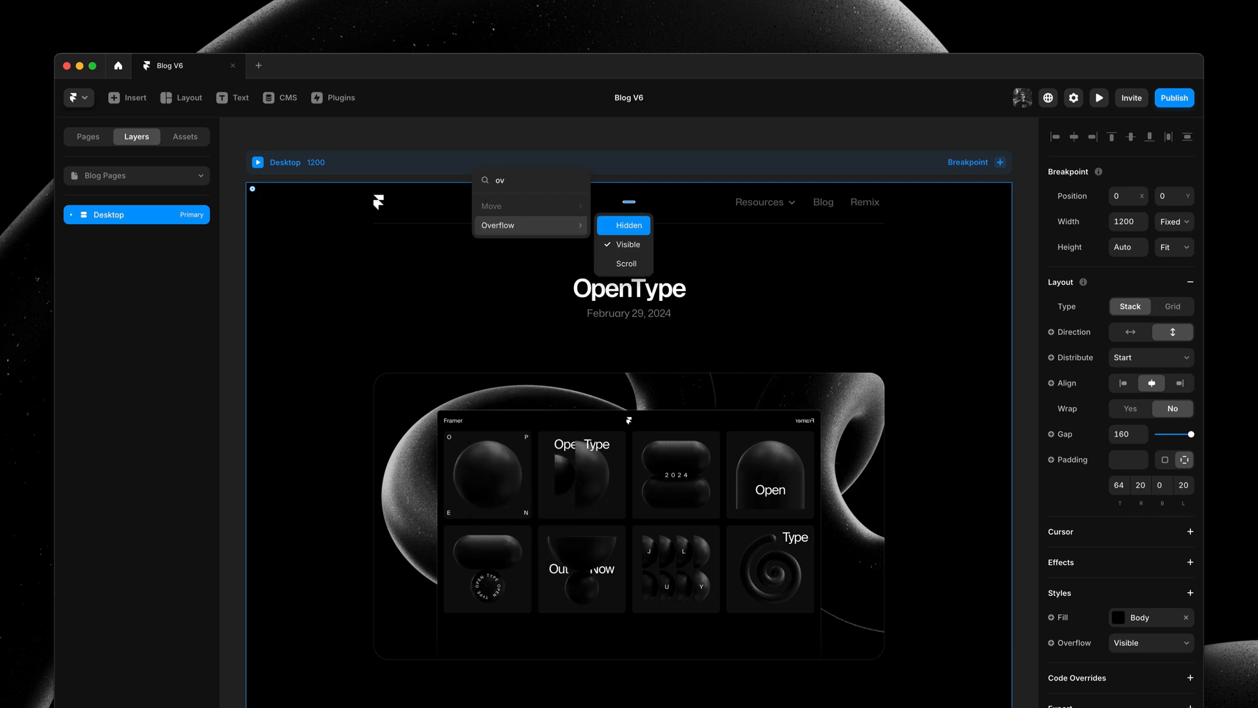
pyautogui.press('BackSpace')
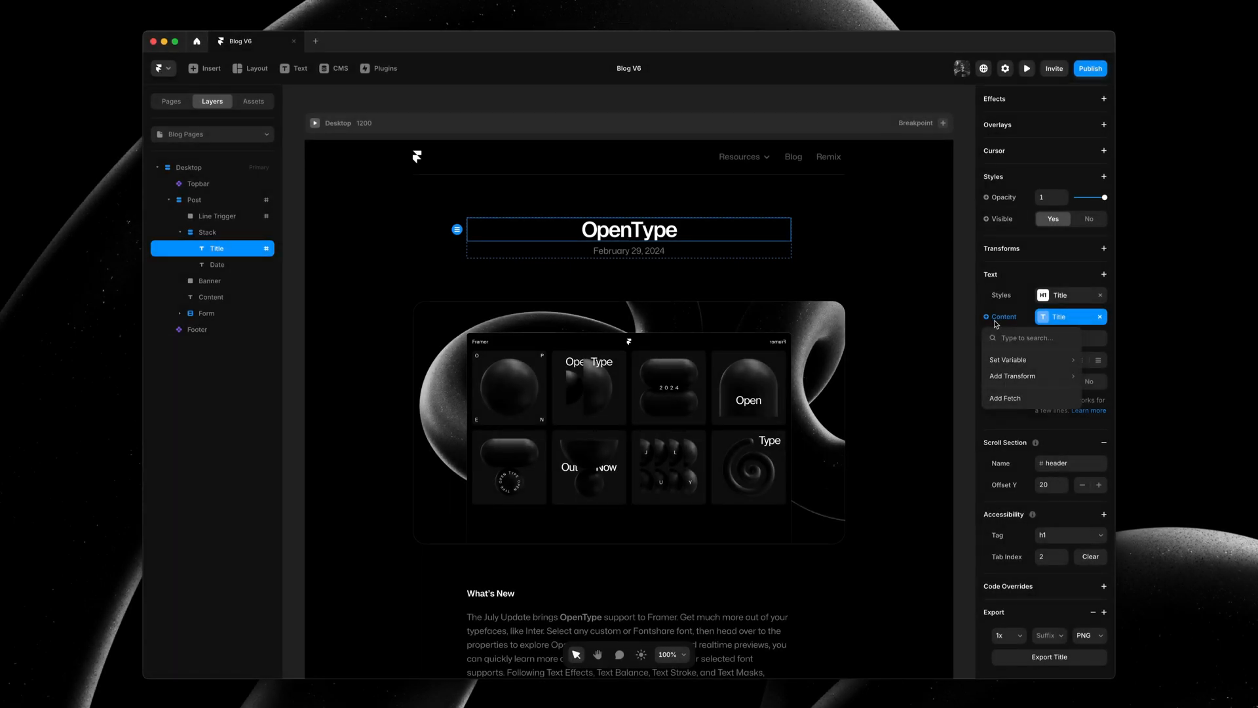
# Step: Select the Date layer, showing its February 29, 2024 Body-style content
pyautogui.click(1008, 360)
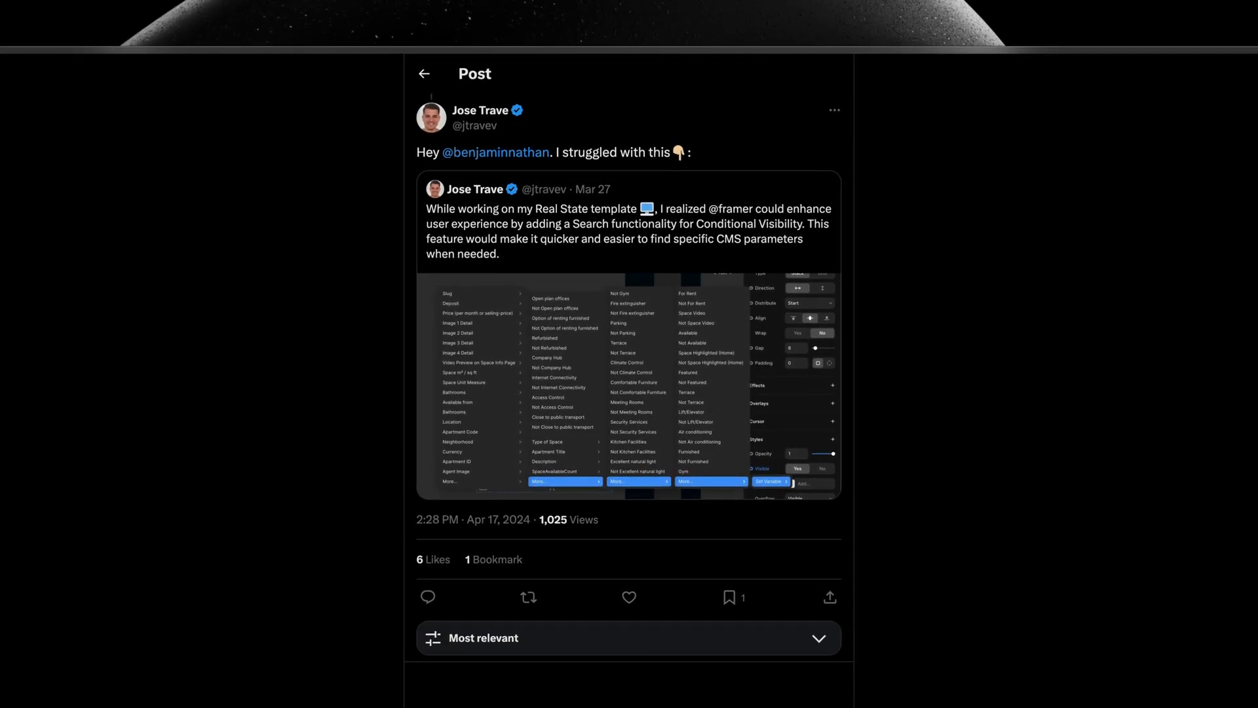
pyautogui.scroll(-3)
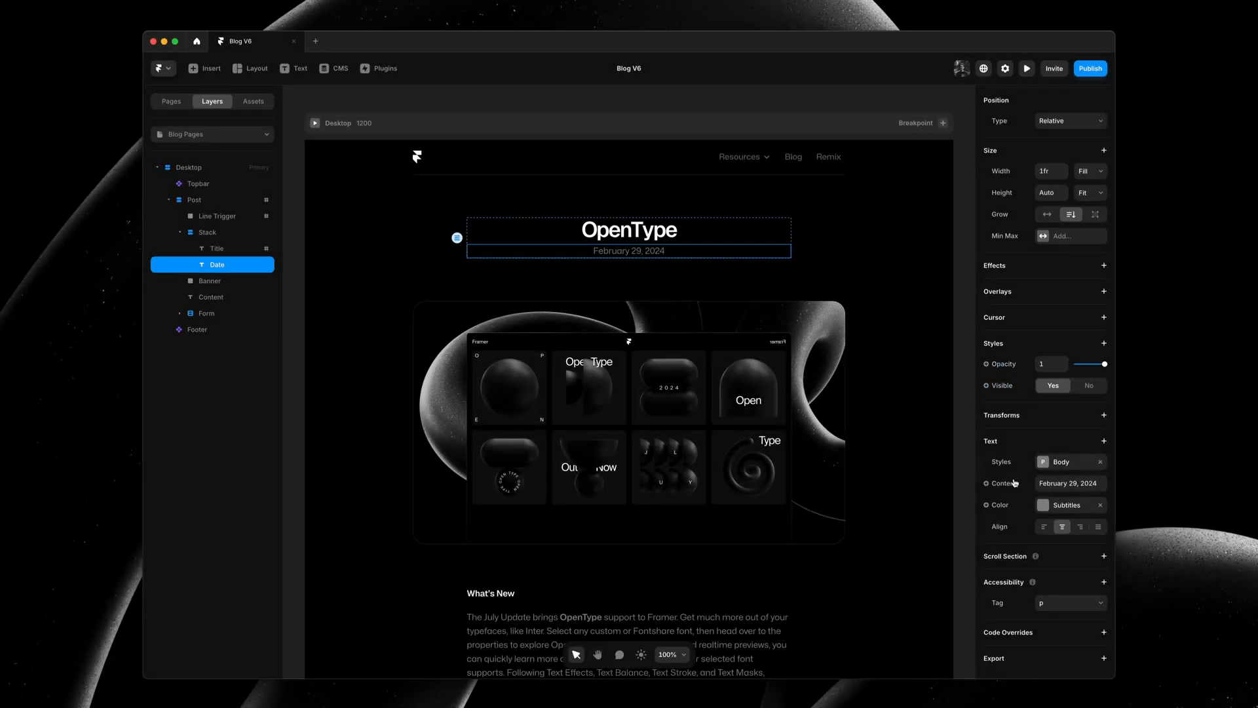
# Step: Bind the Date content to the CMS Date variable with Format Date, showing Jul 17, 2024
pyautogui.click(979, 483)
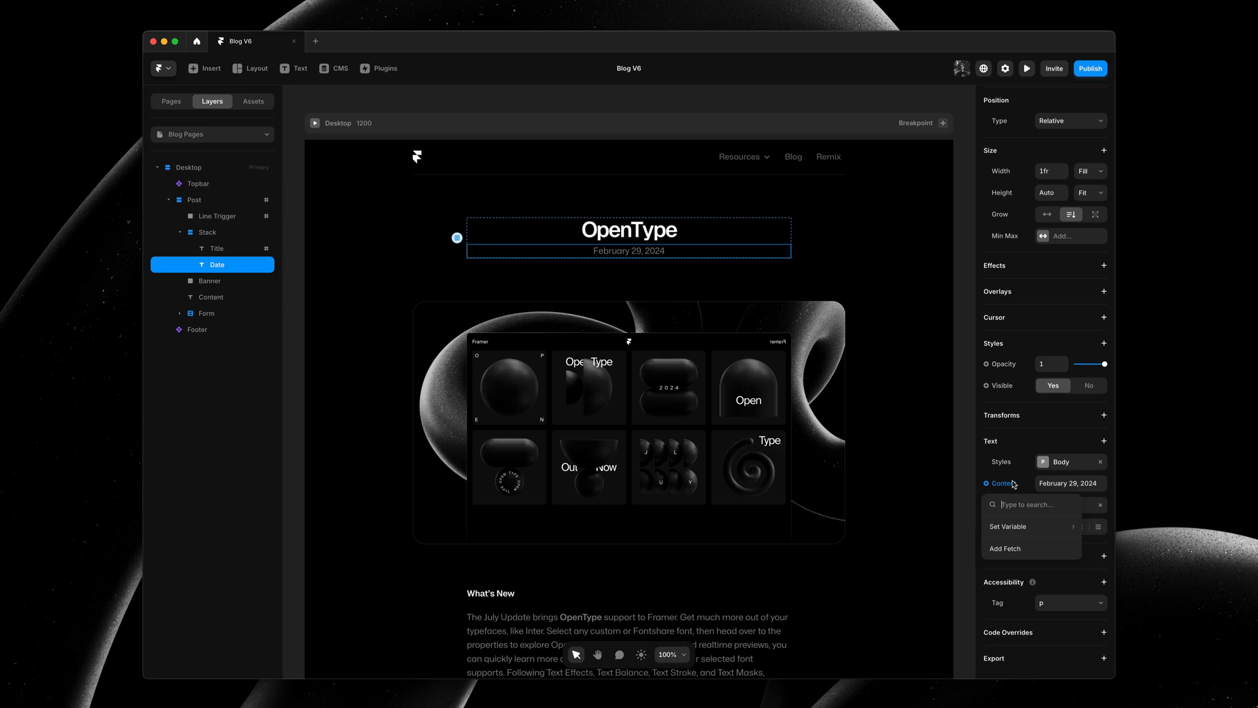
pyautogui.write('date')
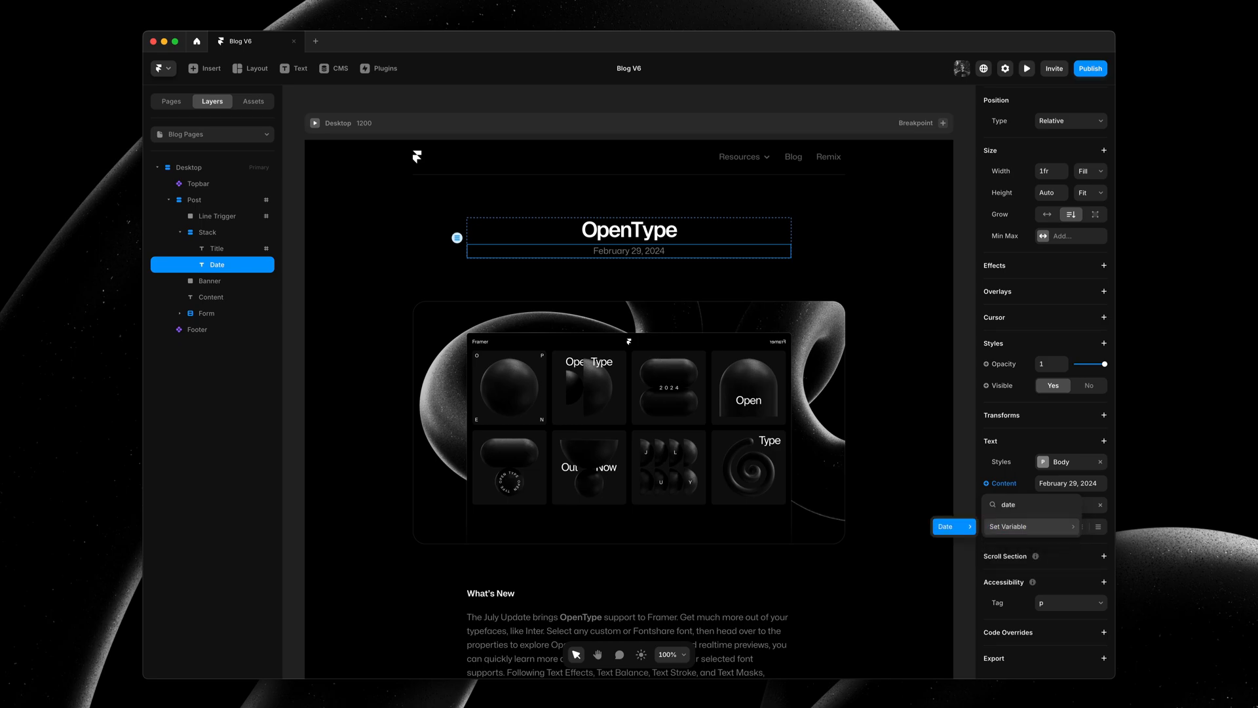
pyautogui.click(1029, 526)
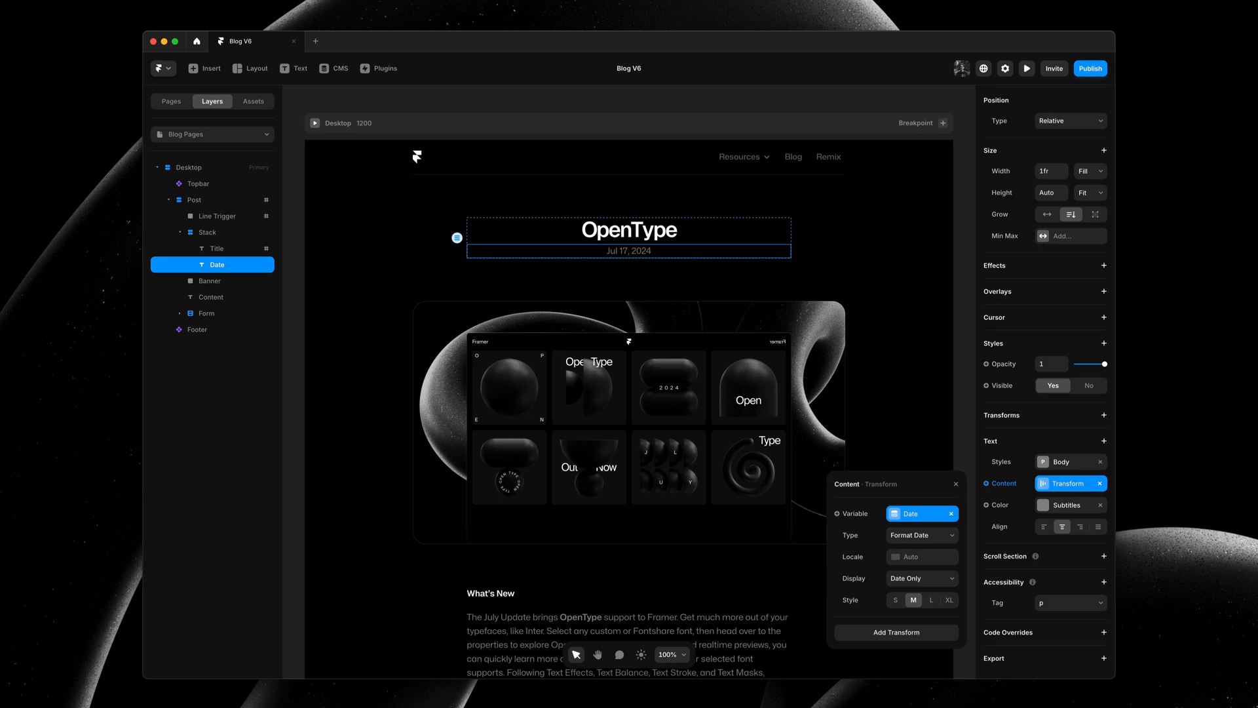
pyautogui.click(956, 483)
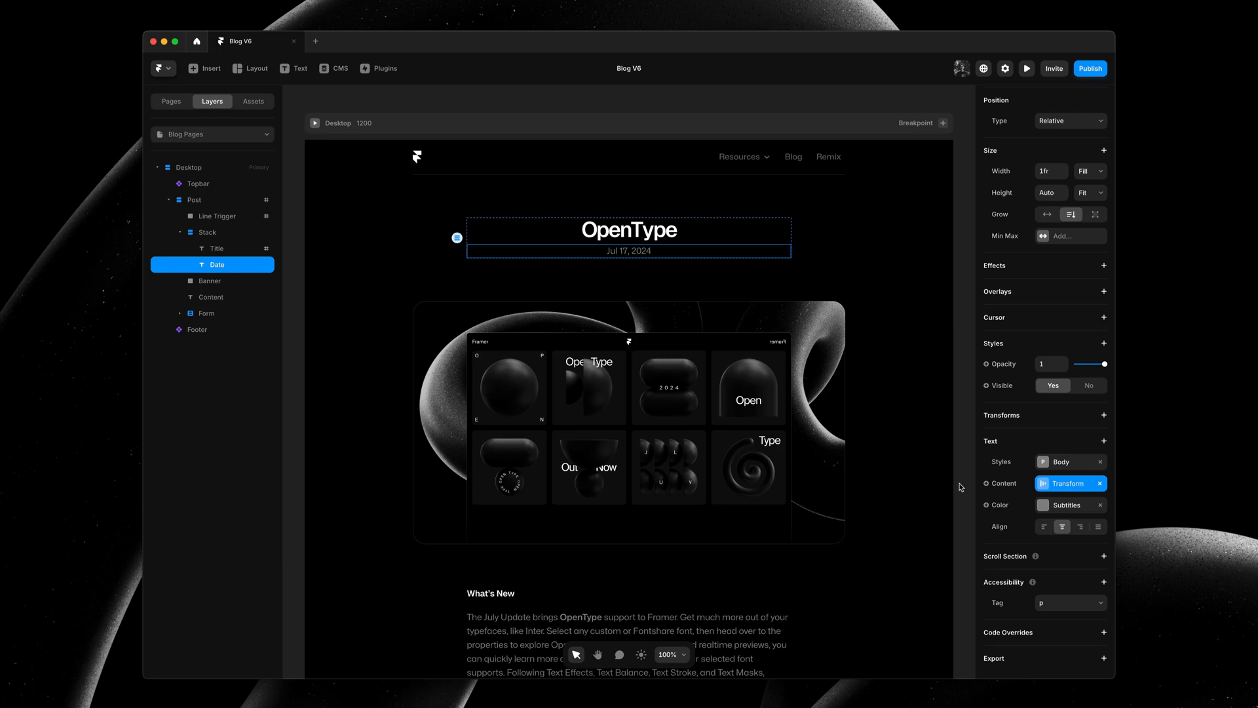
pyautogui.click(962, 479)
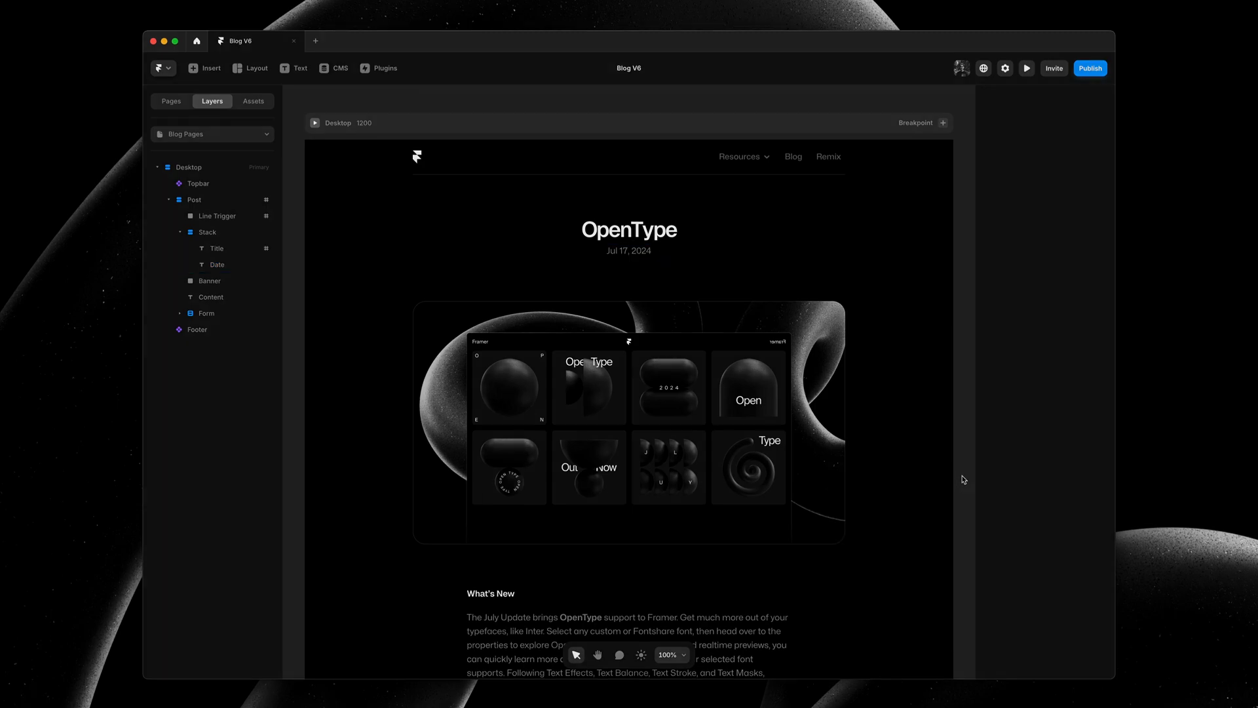